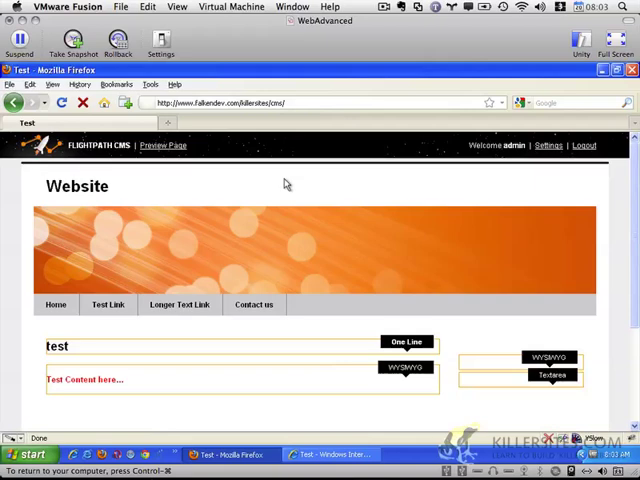
mouse_move(136, 208)
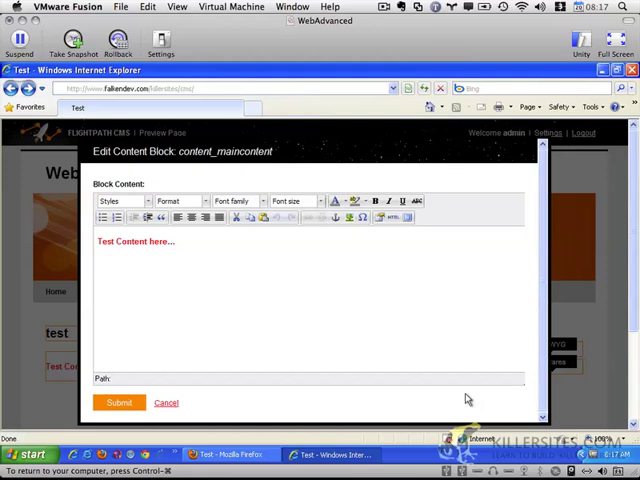
mouse_move(436, 216)
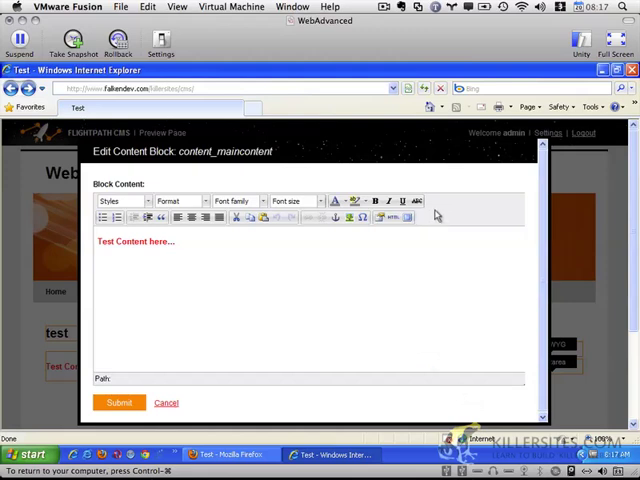
mouse_move(460, 196)
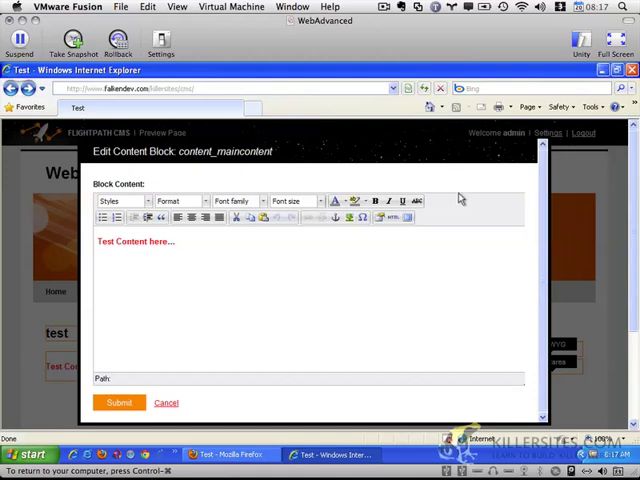
mouse_move(468, 372)
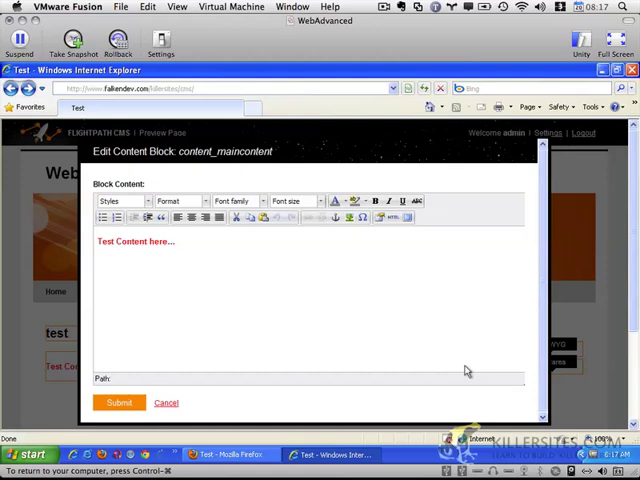
mouse_move(420, 336)
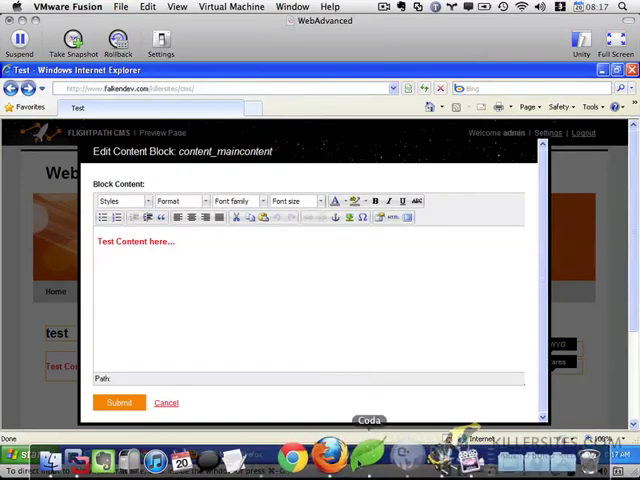
- Switch to Coda and look through fp_style.css's toolbar and editing styles
left_click(368, 420)
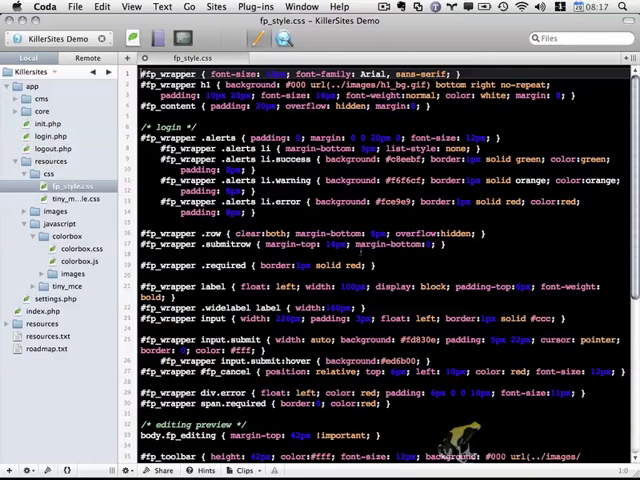
scroll("down", 3)
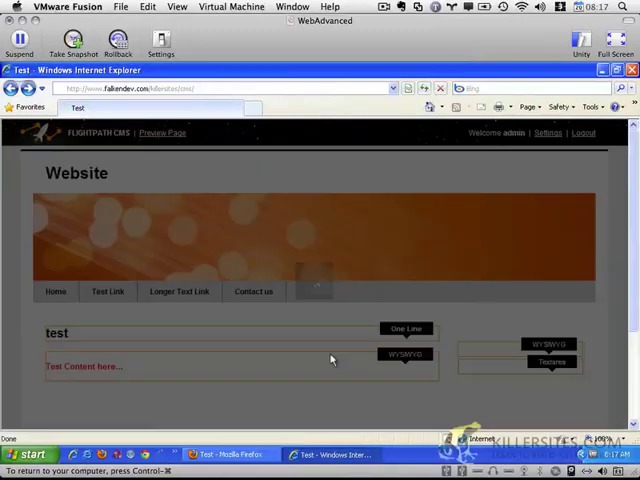
- Cancel the content editor overlay so the plain test page shows again
left_click(84, 366)
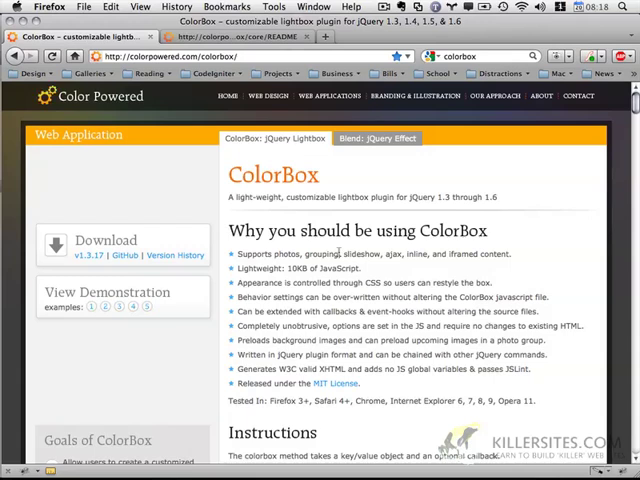
mouse_move(106, 240)
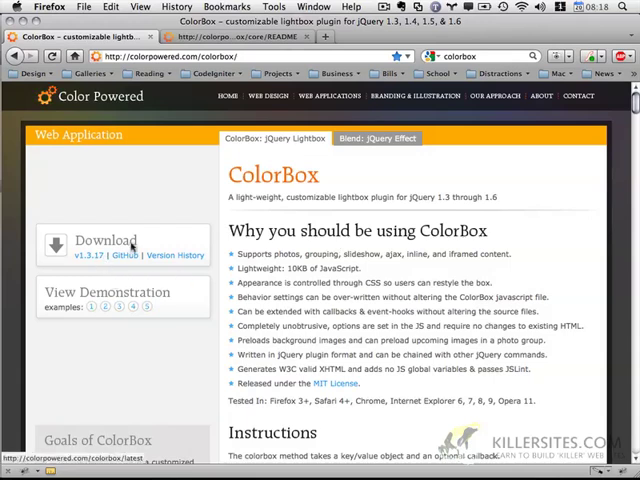
left_click(176, 256)
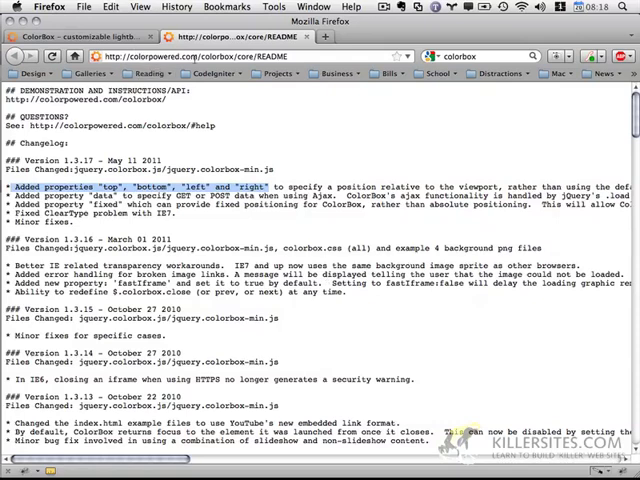
mouse_move(240, 232)
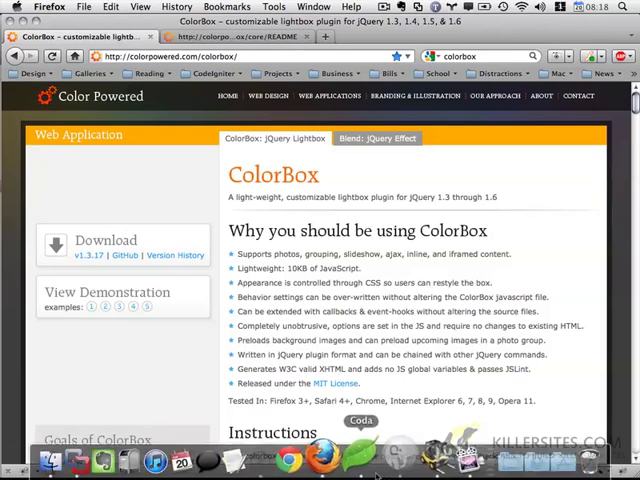
left_click(48, 460)
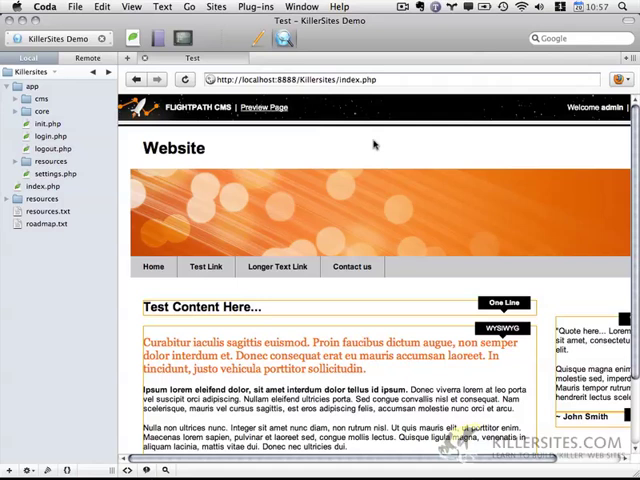
mouse_move(358, 132)
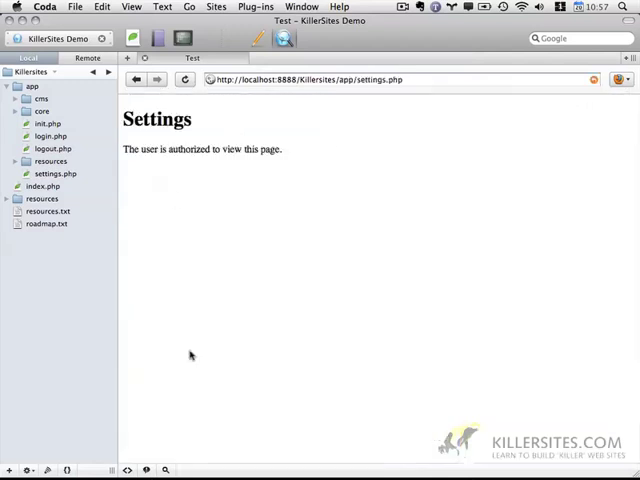
mouse_move(472, 380)
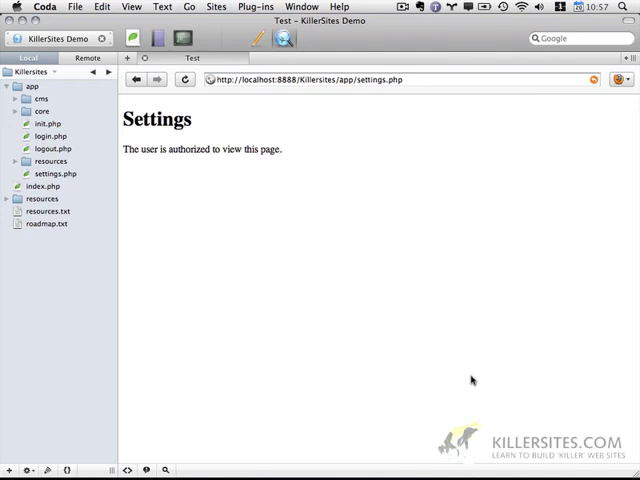
mouse_move(124, 100)
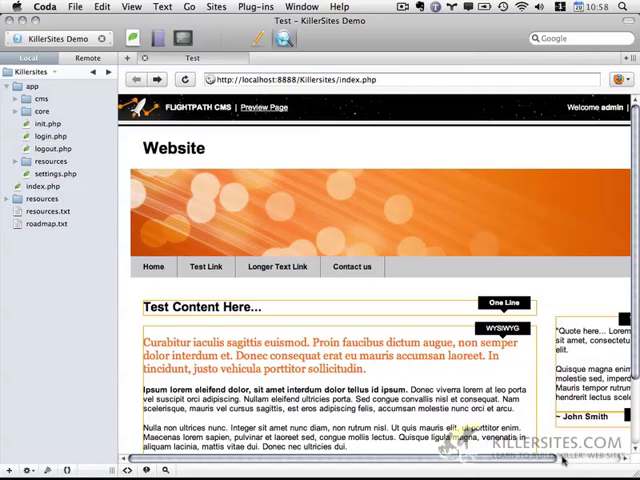
scroll("right", 3)
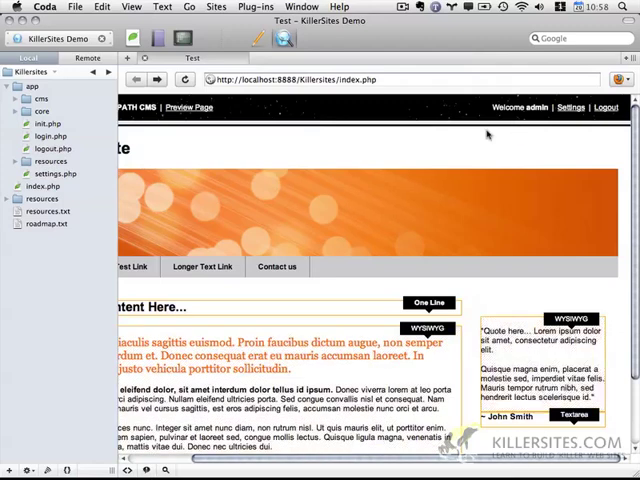
mouse_move(196, 152)
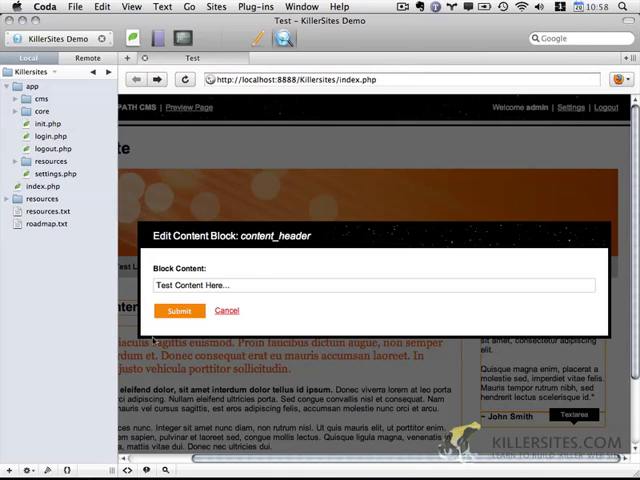
mouse_move(296, 252)
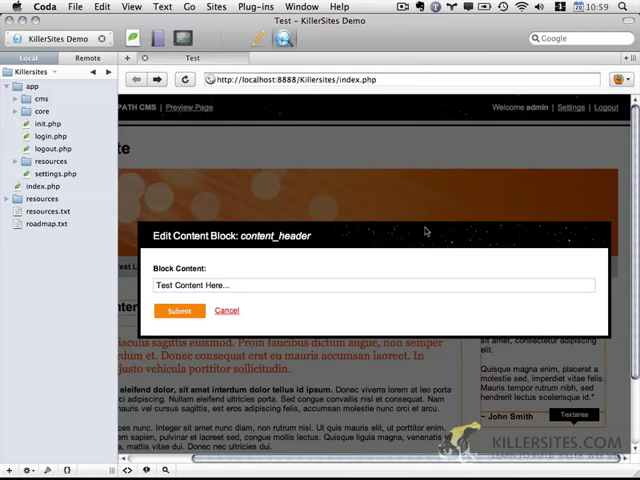
mouse_move(224, 338)
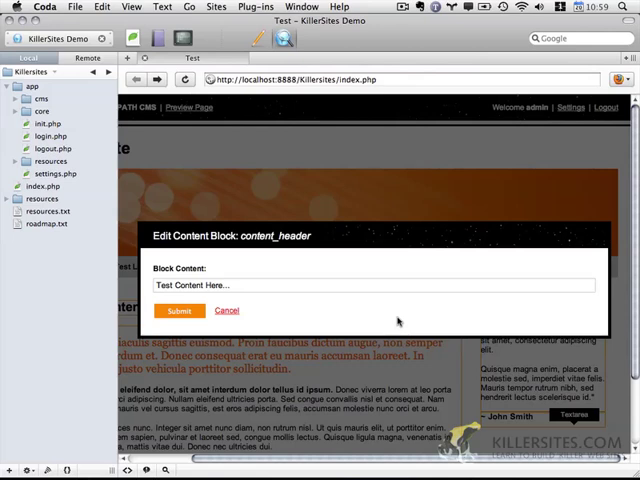
mouse_move(474, 160)
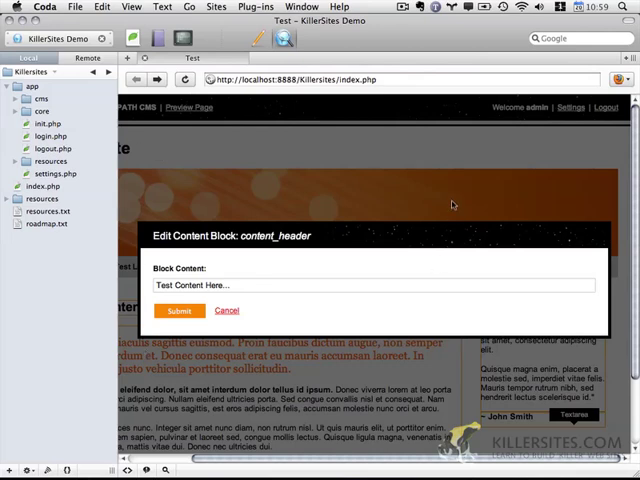
left_click(178, 312)
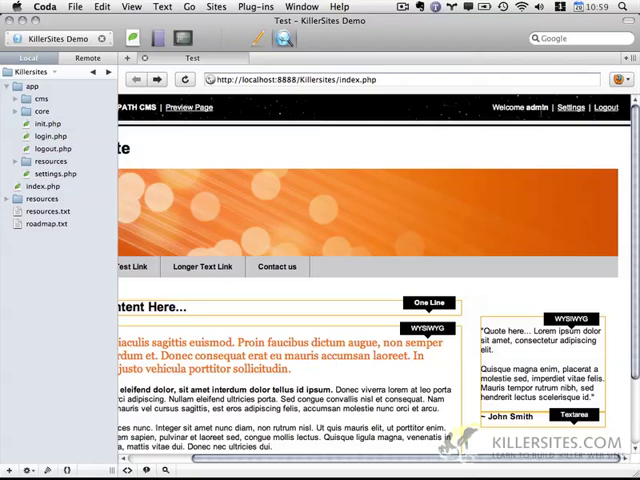
- Expand the app, views and templates folders in the Local file list
left_click(22, 86)
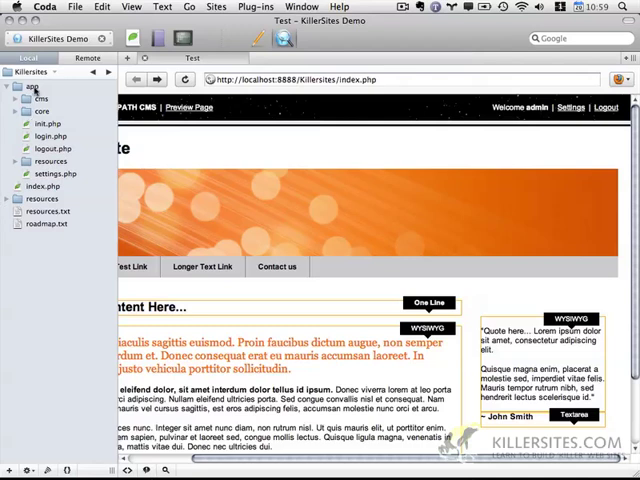
left_click(24, 112)
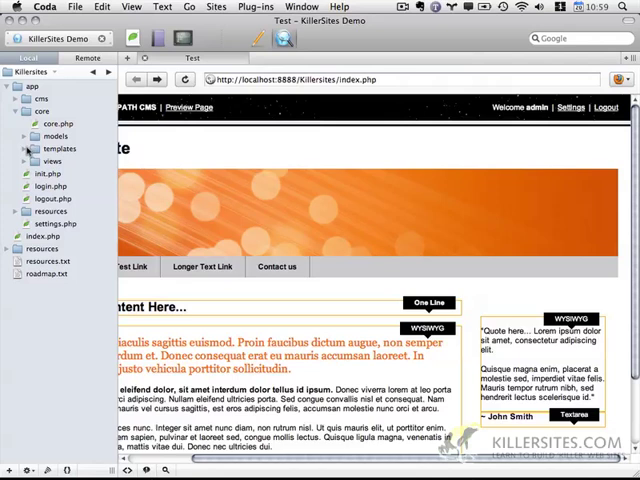
left_click(24, 148)
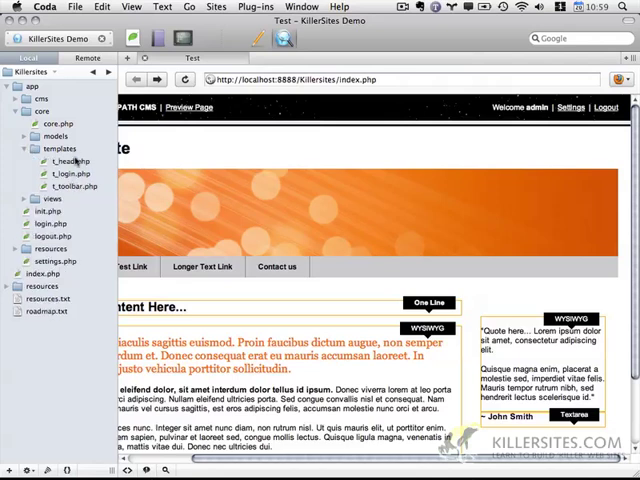
- In t_toolbar.php, relabel Settings as CMS Dashboard and add a Change Password link before Logout
double_click(72, 186)
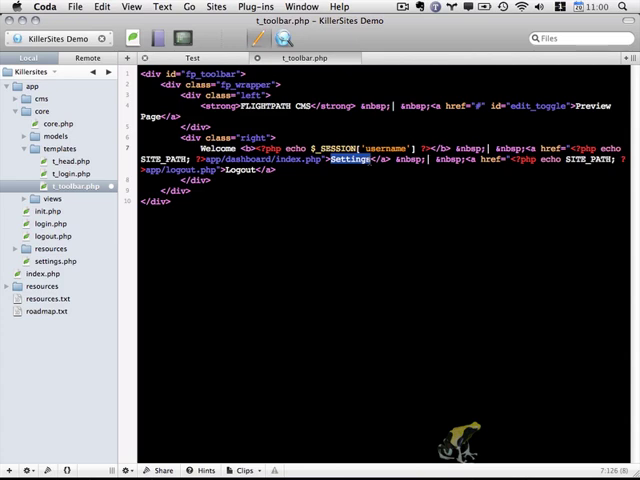
type("CMS Dashboard")
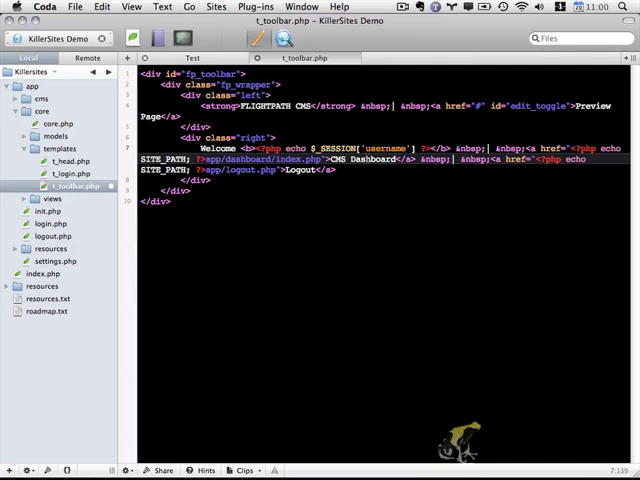
double_click(432, 158)
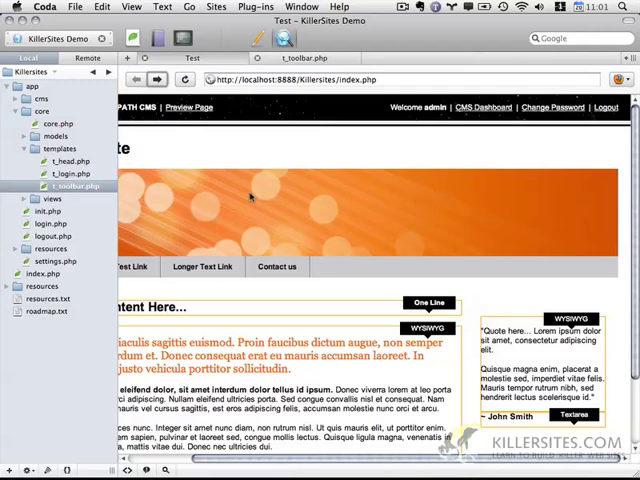
mouse_move(520, 130)
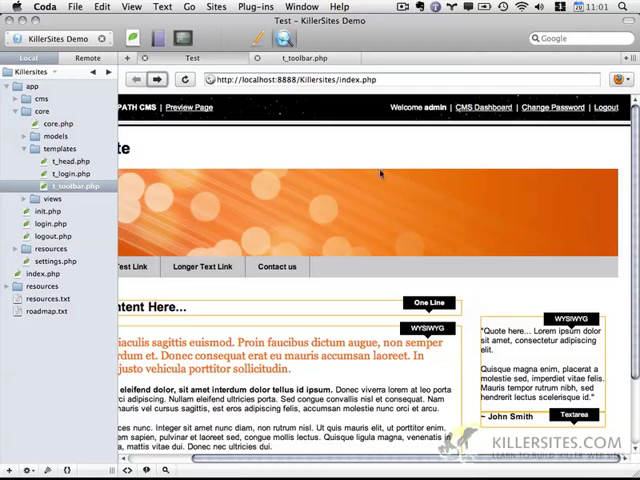
mouse_move(508, 184)
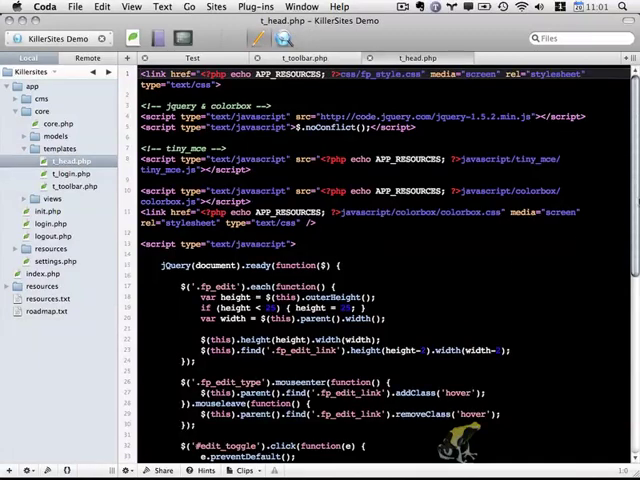
- In t_head.php, add a colorbox handler for .fp_dashboard, .fp_password and $.colorbox.close() on cancel
scroll("down", 3)
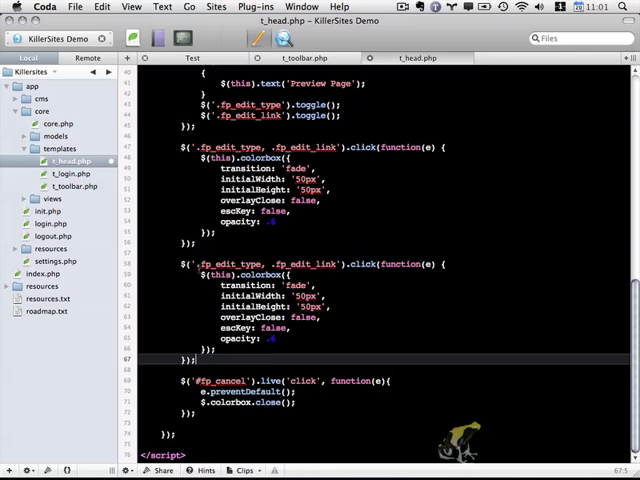
double_click(260, 268)
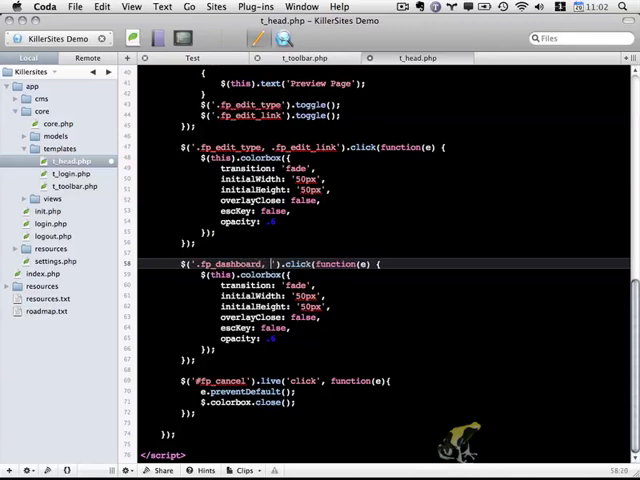
type(".fp_password")
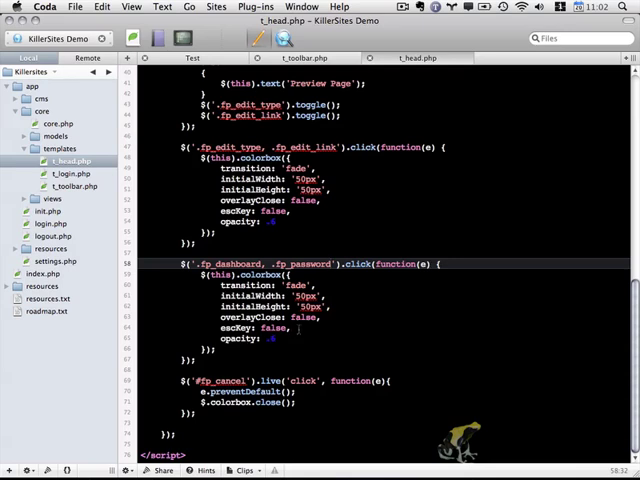
double_click(272, 328)
type("tru")
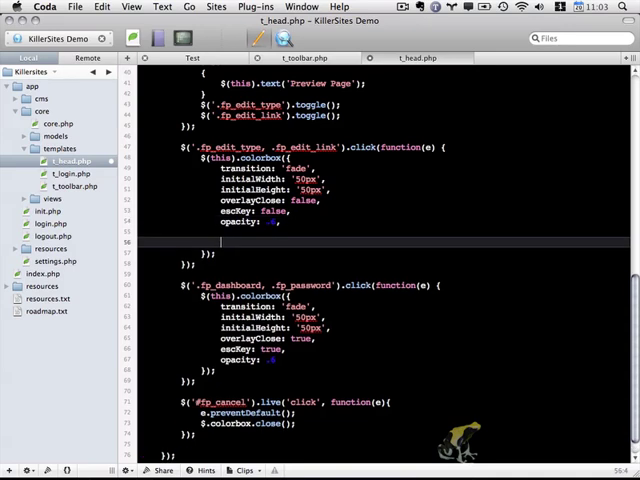
- Add iframe: true and top: '20px' to the colorbox options
type("iframe: ture")
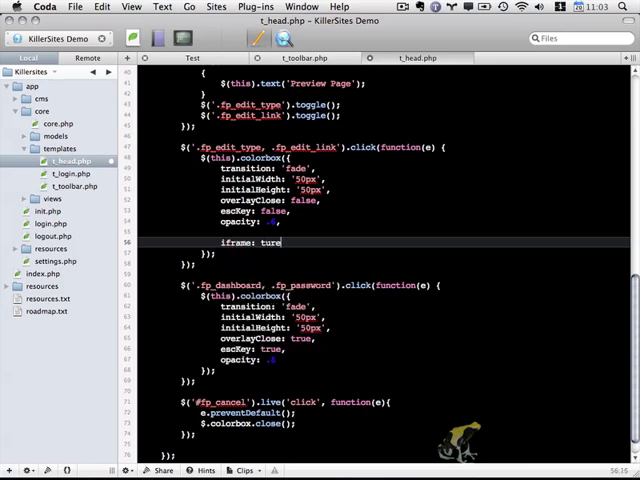
type("true,")
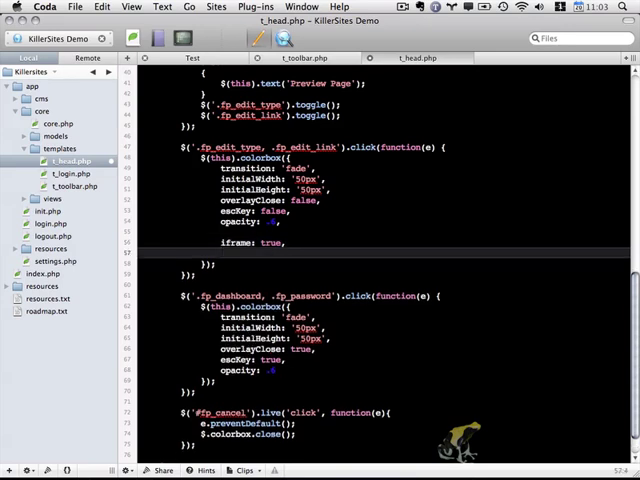
type("top:")
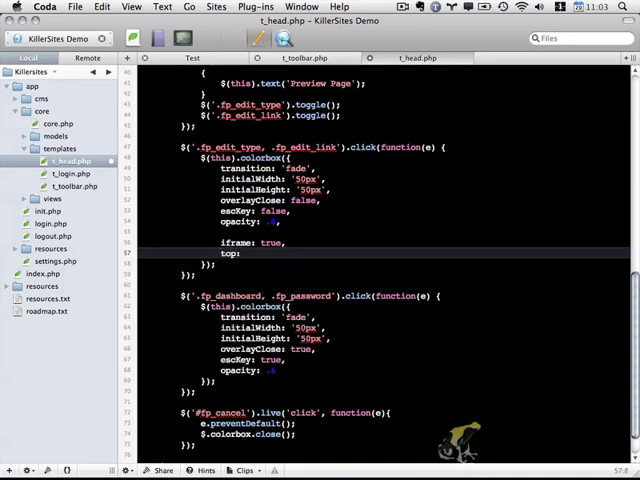
left_click(248, 256)
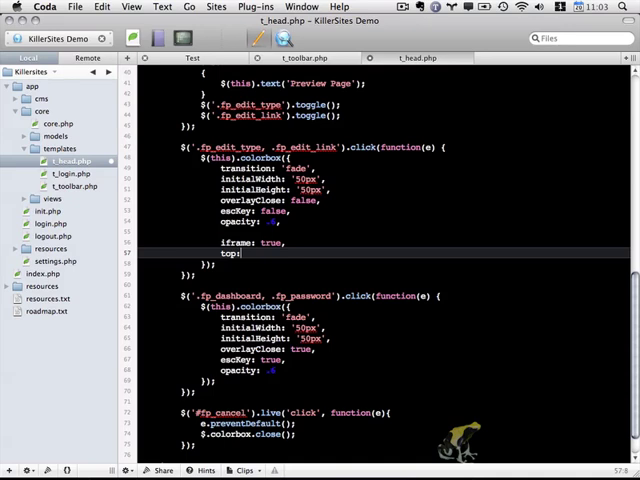
type("''")
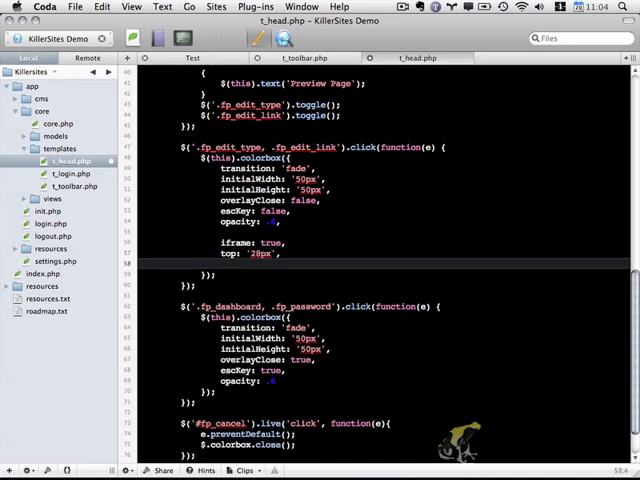
- Add width: '940px' and height: '80%' to the colorbox options
type("width: '9")
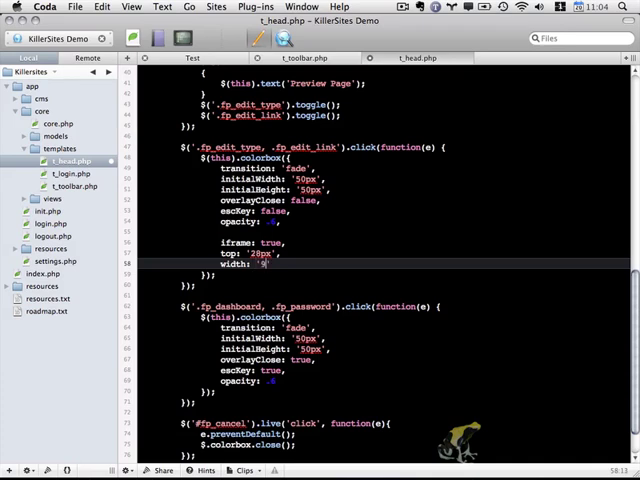
type("940px',")
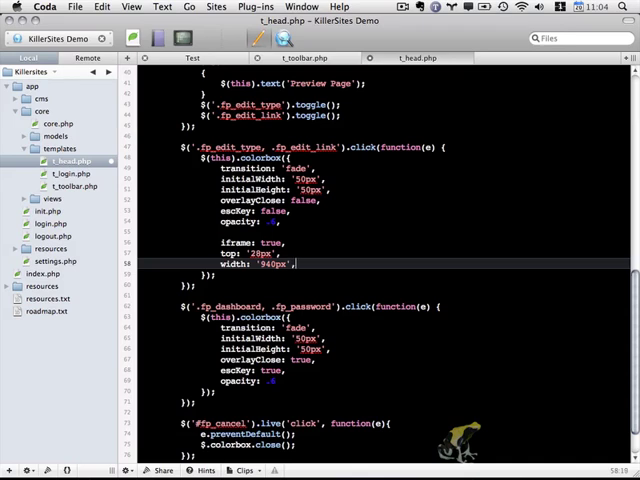
type("height: '80%'")
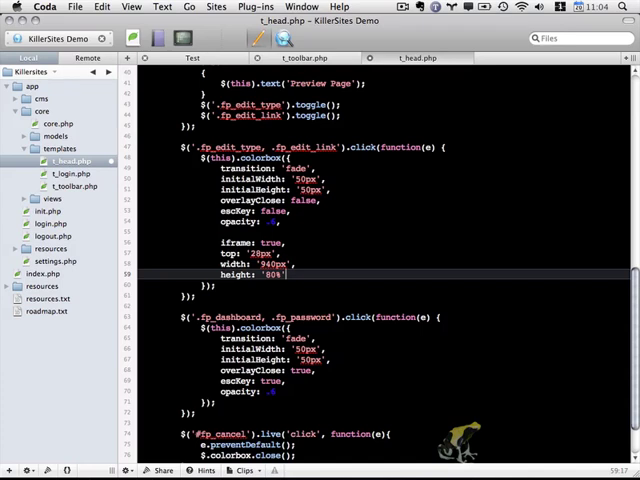
left_click(286, 274)
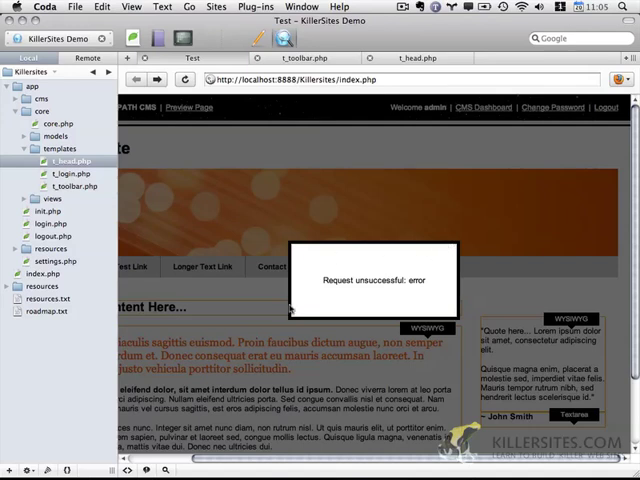
mouse_move(524, 136)
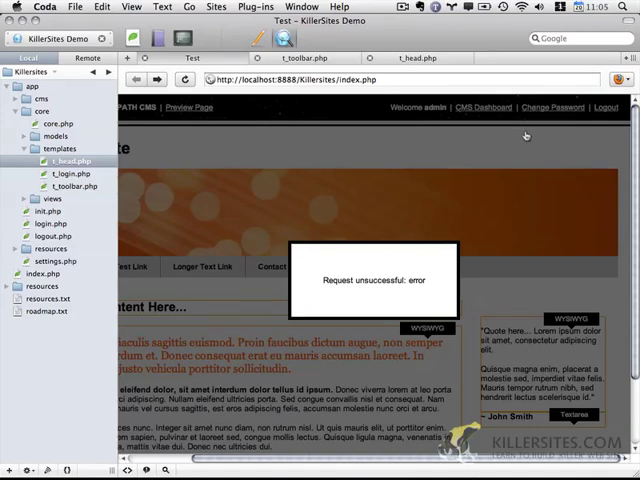
mouse_move(416, 72)
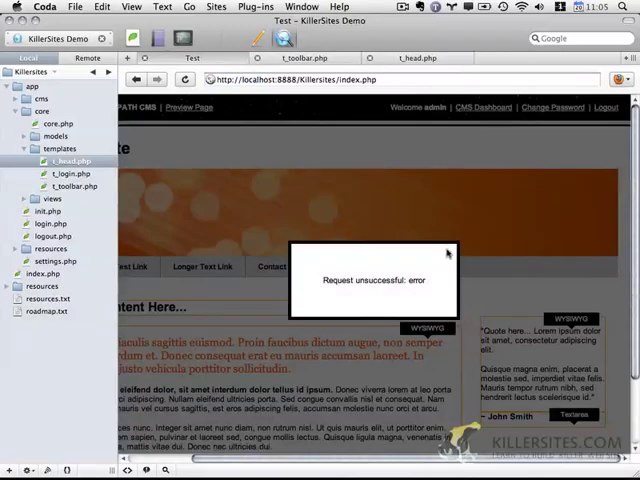
mouse_move(428, 336)
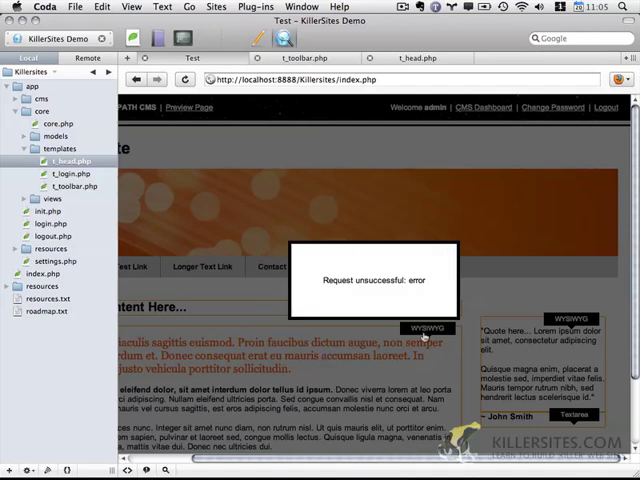